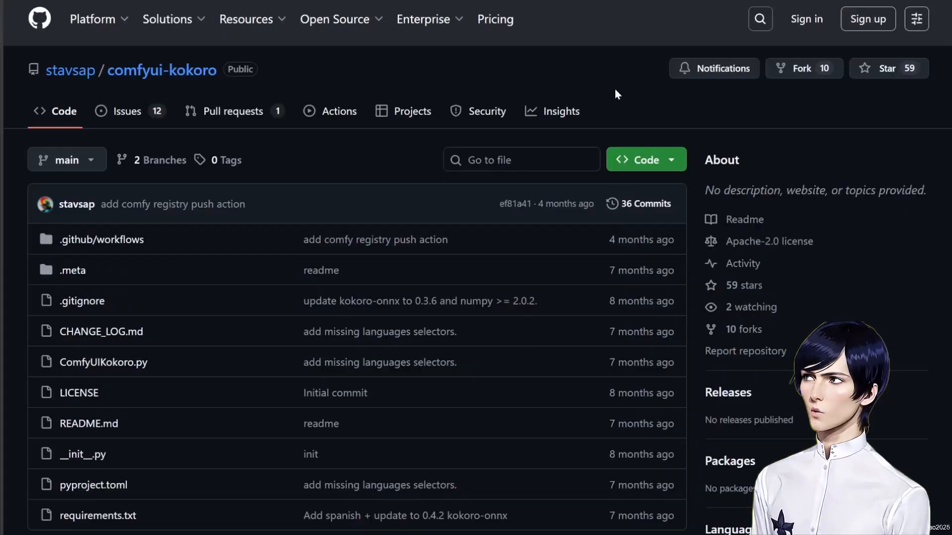
# Install the comfyui-kokoro node pack from the Custom Nodes Manager and confirm the server reboot.
pyautogui.scroll(-3)
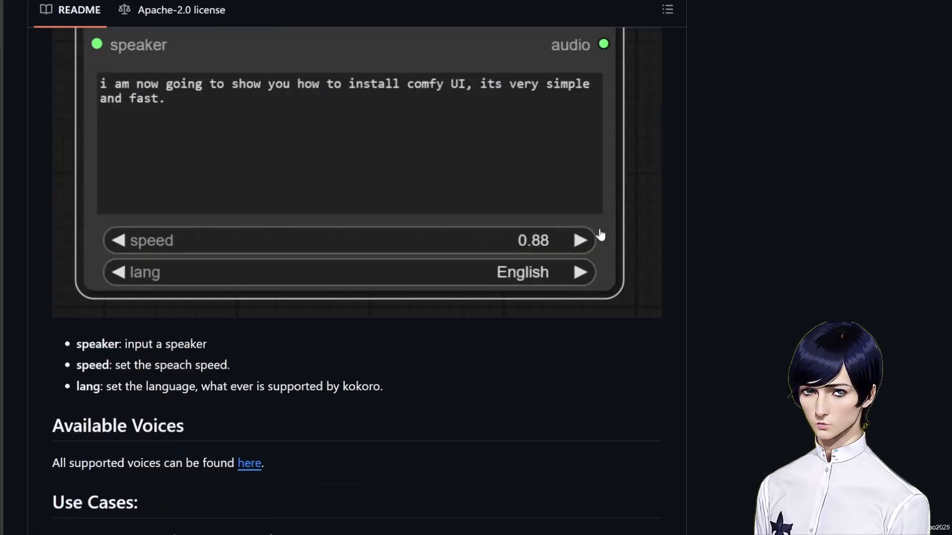
pyautogui.scroll(-3)
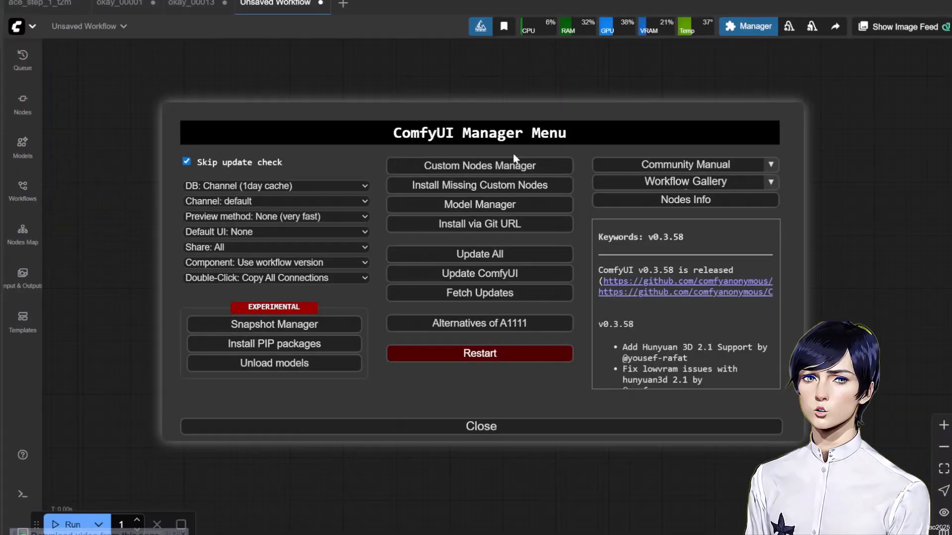
pyautogui.click(479, 165)
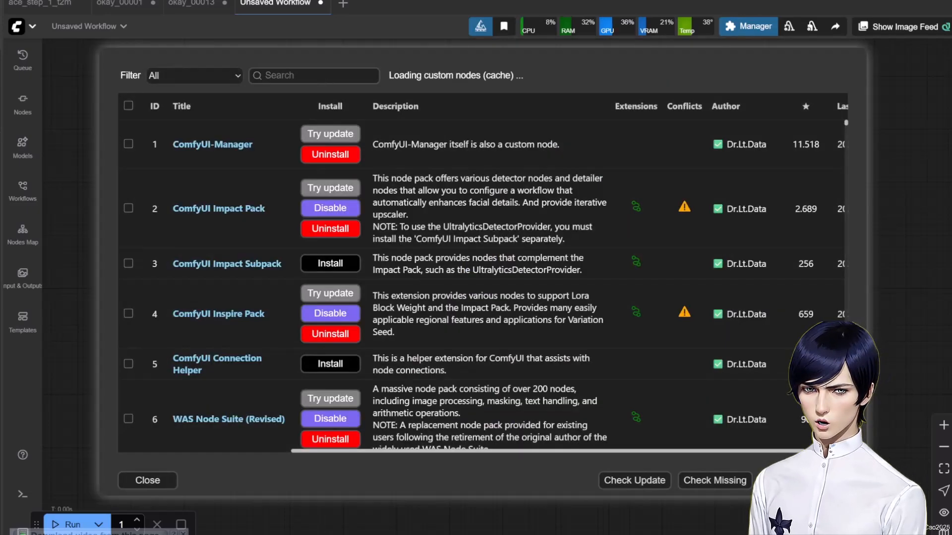
pyautogui.write('kokoro')
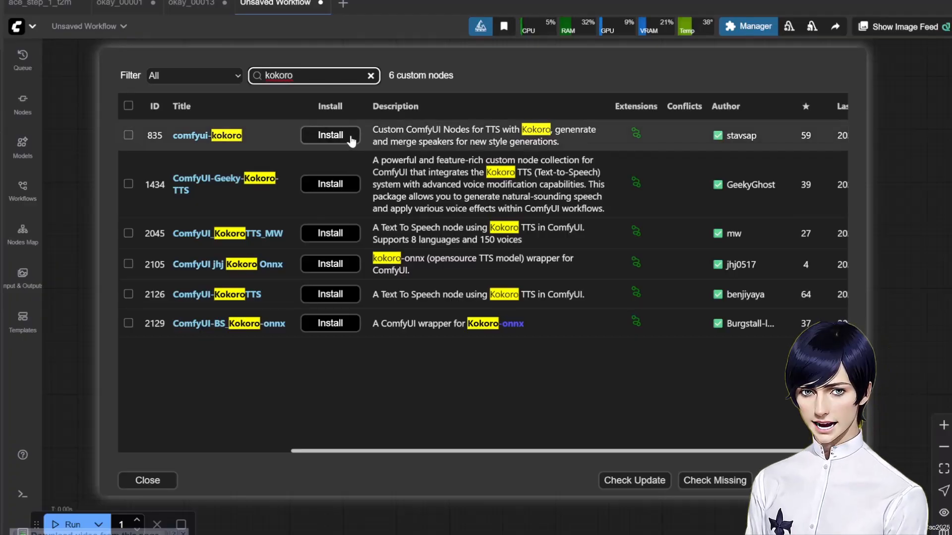
pyautogui.click(329, 135)
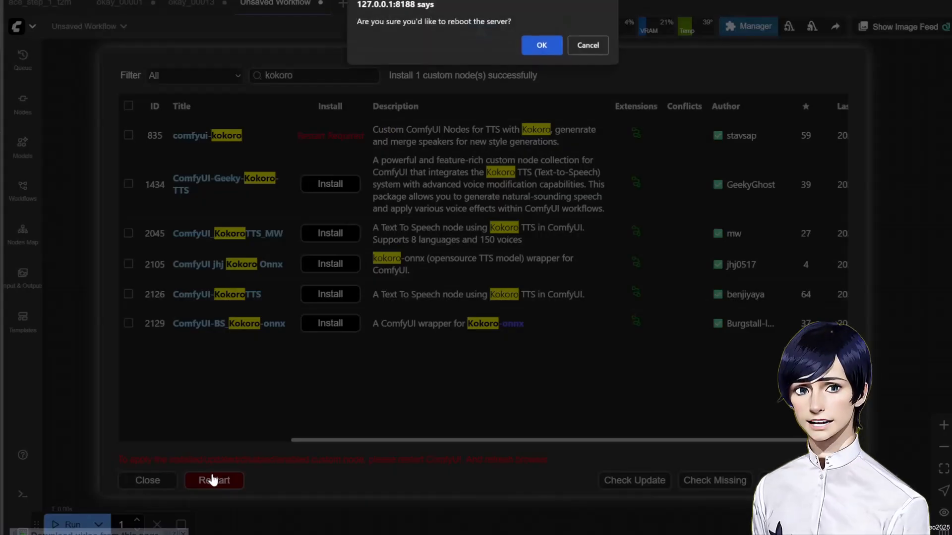
pyautogui.click(540, 44)
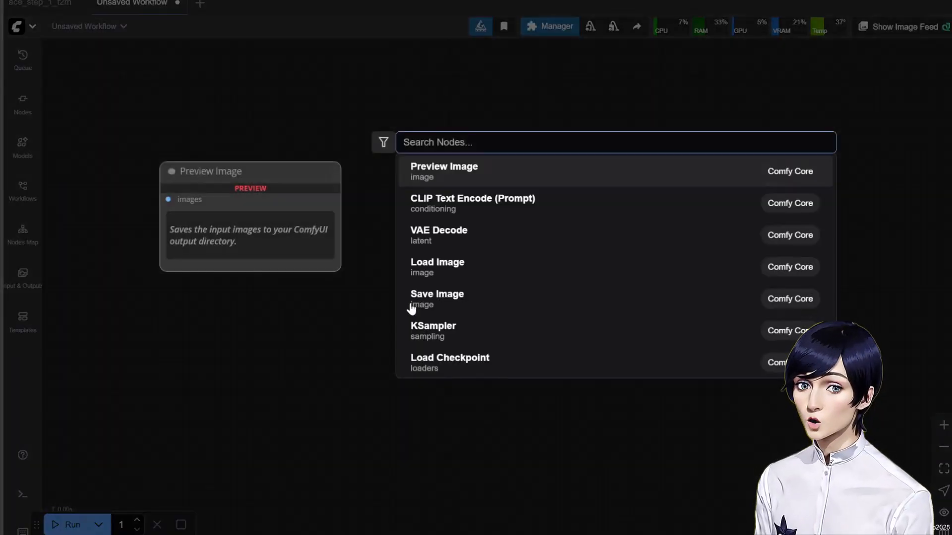
# Place Kokoro Speaker, Kokoro Generator and PreviewAudio nodes on the empty canvas via node search.
pyautogui.write('kokor')
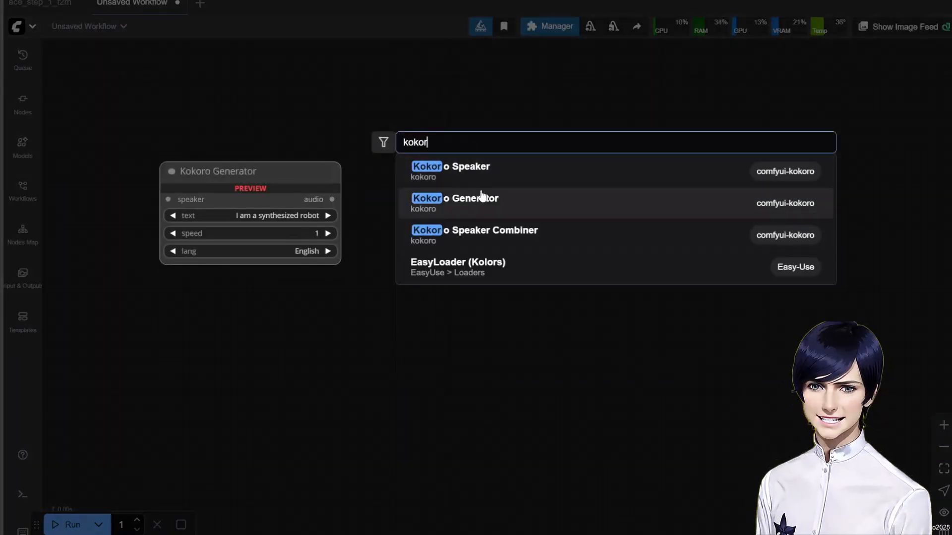
pyautogui.click(450, 166)
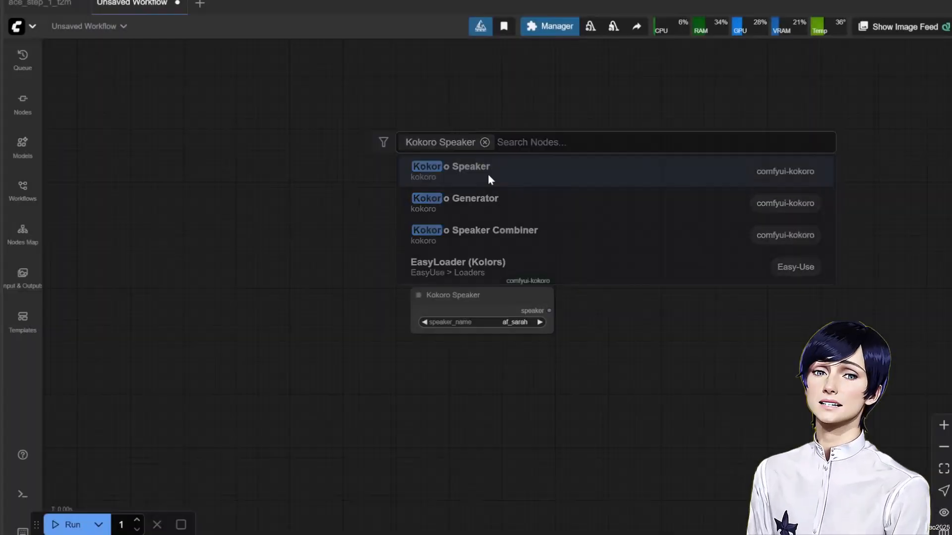
pyautogui.click(483, 141)
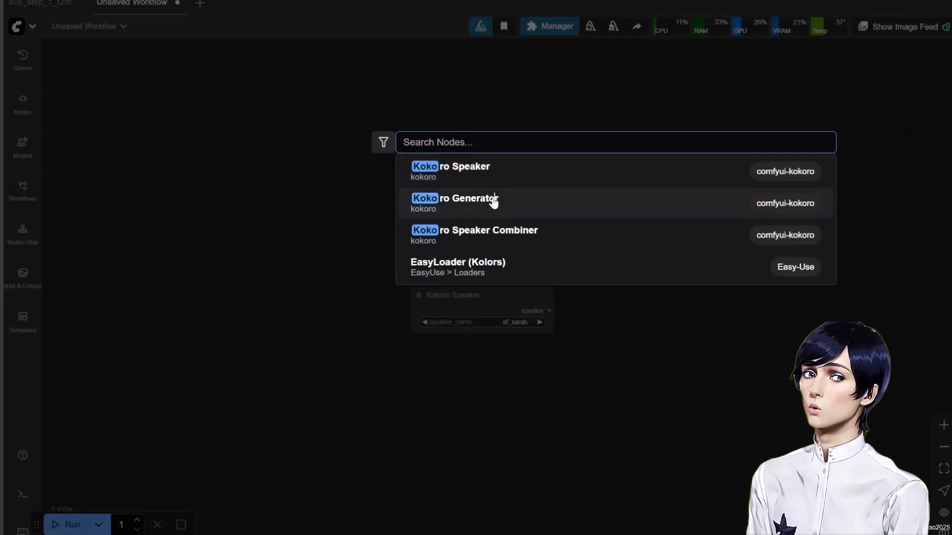
pyautogui.click(454, 198)
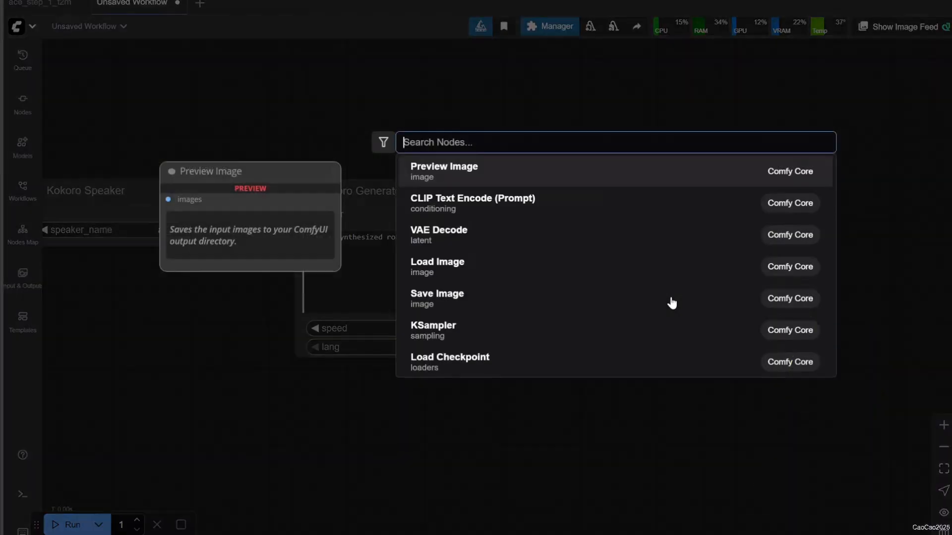
pyautogui.write('Prev')
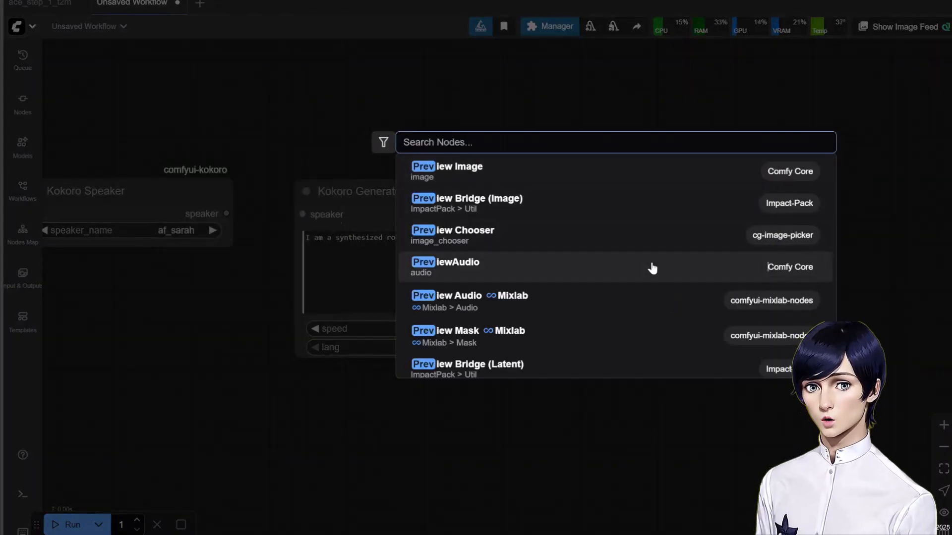
pyautogui.click(445, 266)
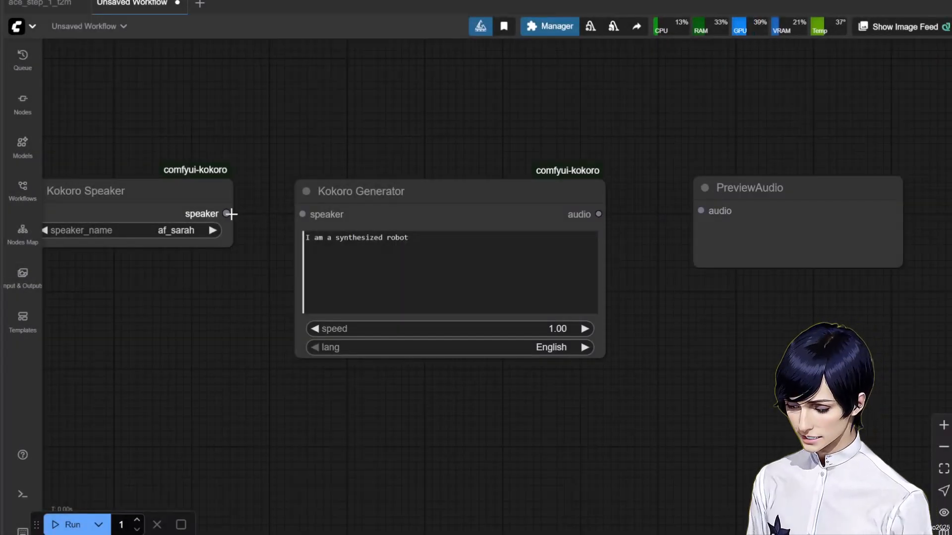
# Wire speaker into Kokoro Generator, set the spoken text to 'Hello world', and run the workflow.
pyautogui.moveTo(227, 214); pyautogui.dragTo(302, 214)
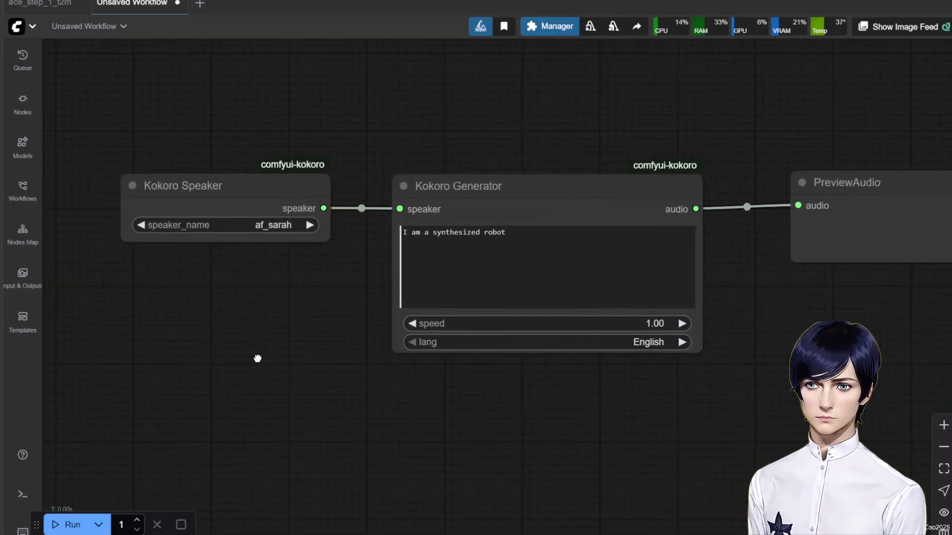
pyautogui.click(458, 186)
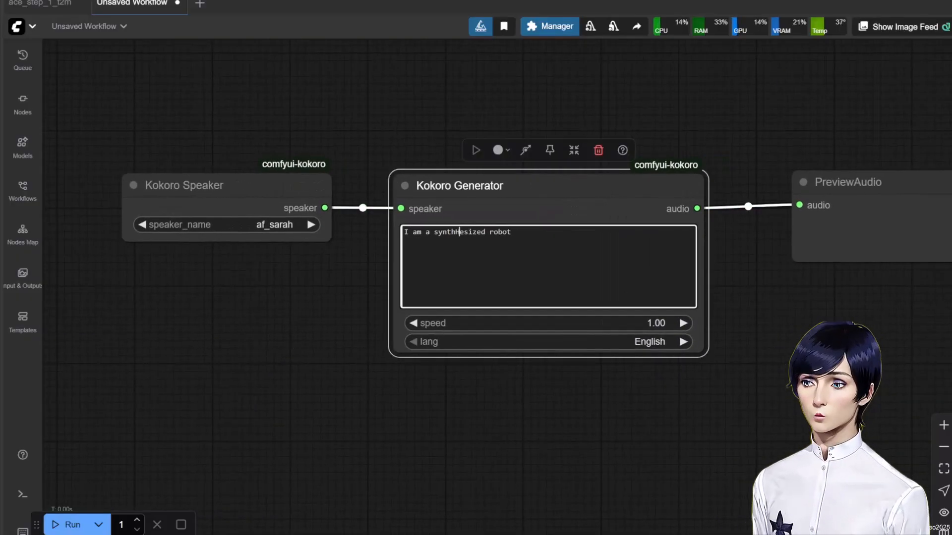
pyautogui.write('Hello')
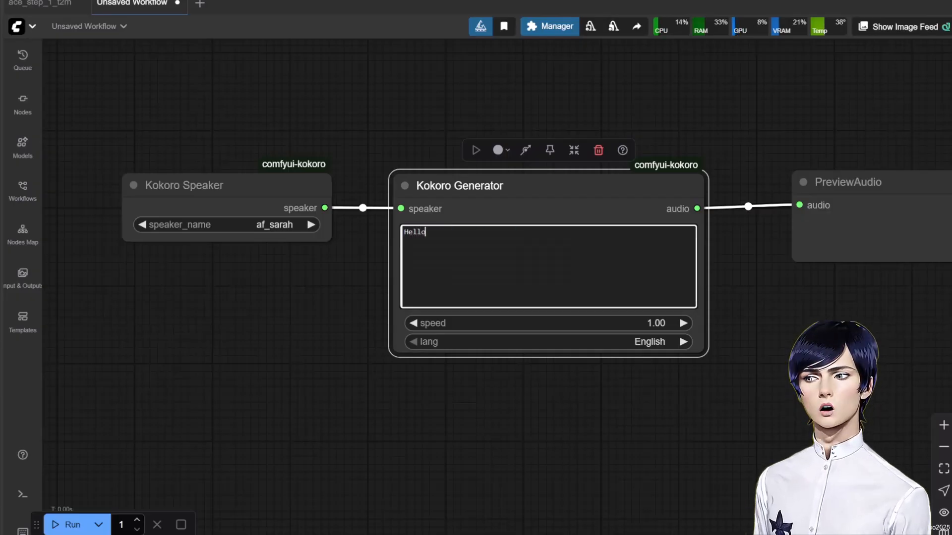
pyautogui.write('world')
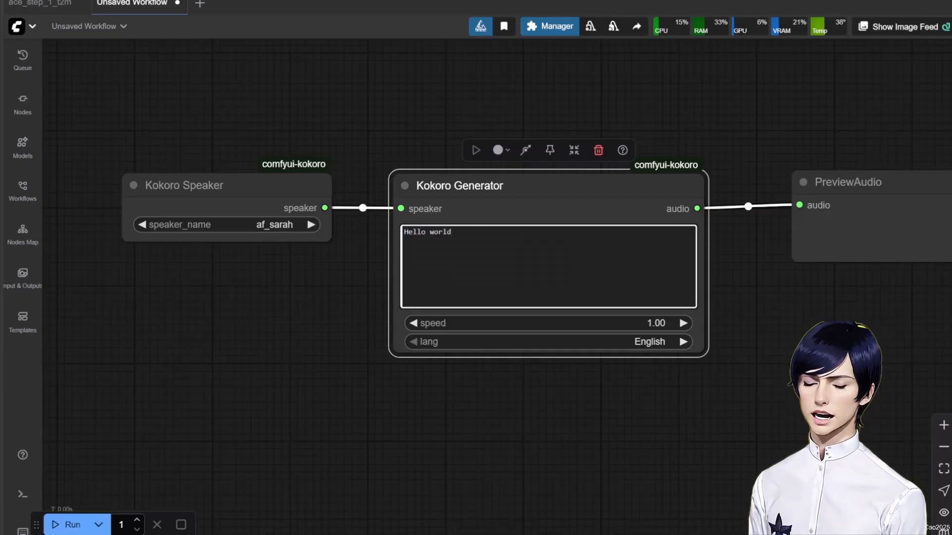
pyautogui.click(72, 525)
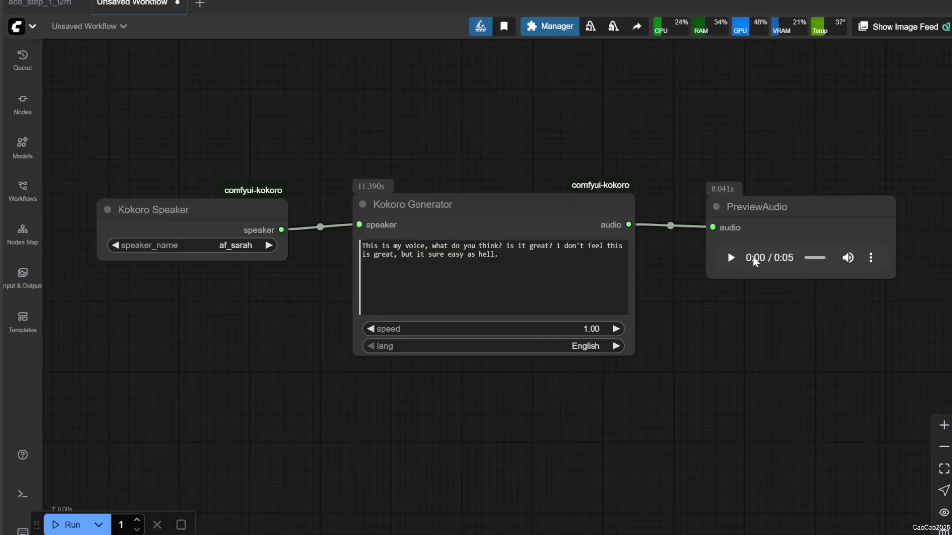
# Play the generated 5-second clip, then lower the Kokoro Generator speed to 0.80.
pyautogui.click(731, 258)
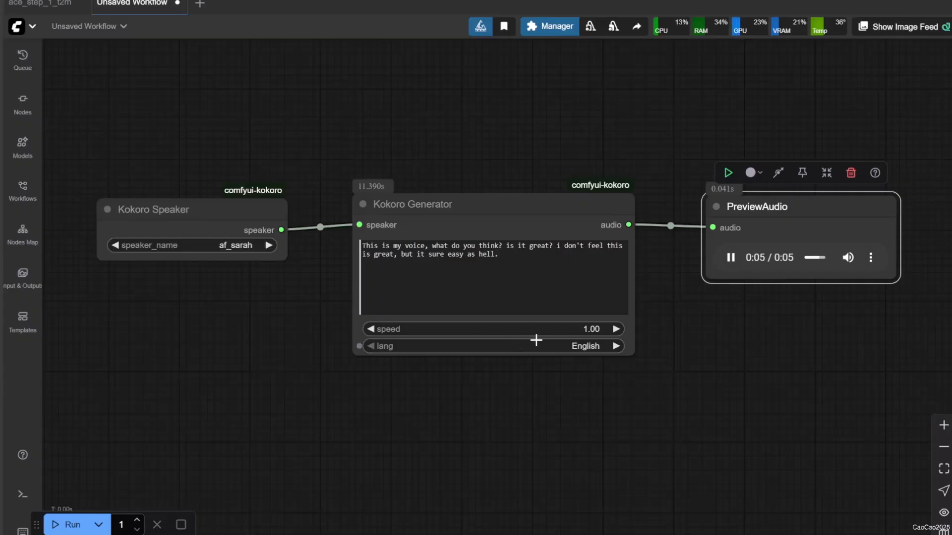
pyautogui.click(730, 258)
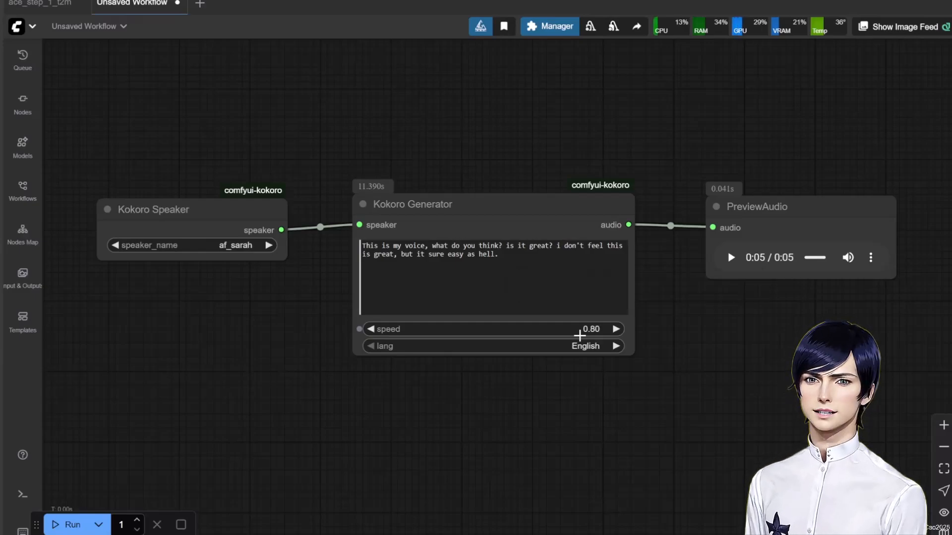
# Re-run the workflow at speed 0.80 and play the longer 7-second clip.
pyautogui.click(412, 204)
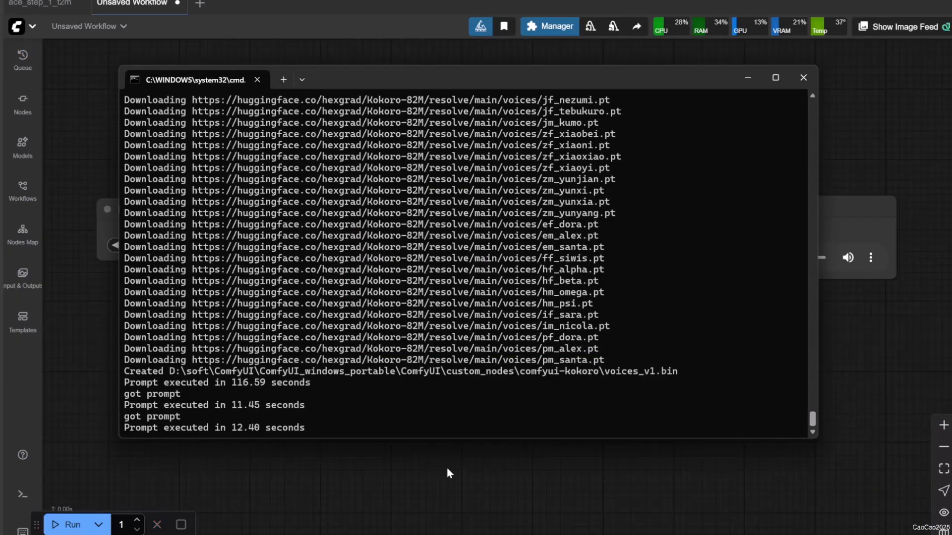
pyautogui.click(802, 77)
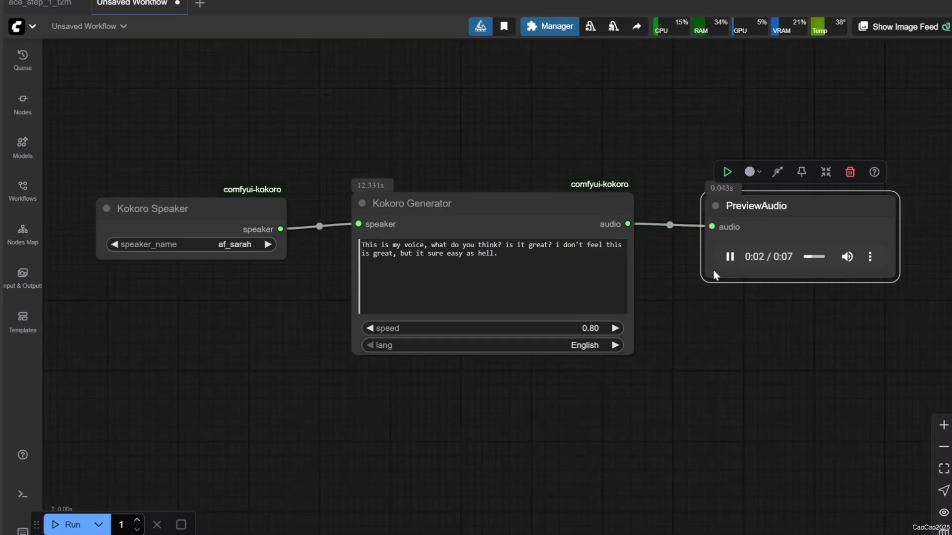
pyautogui.moveTo(239, 309)
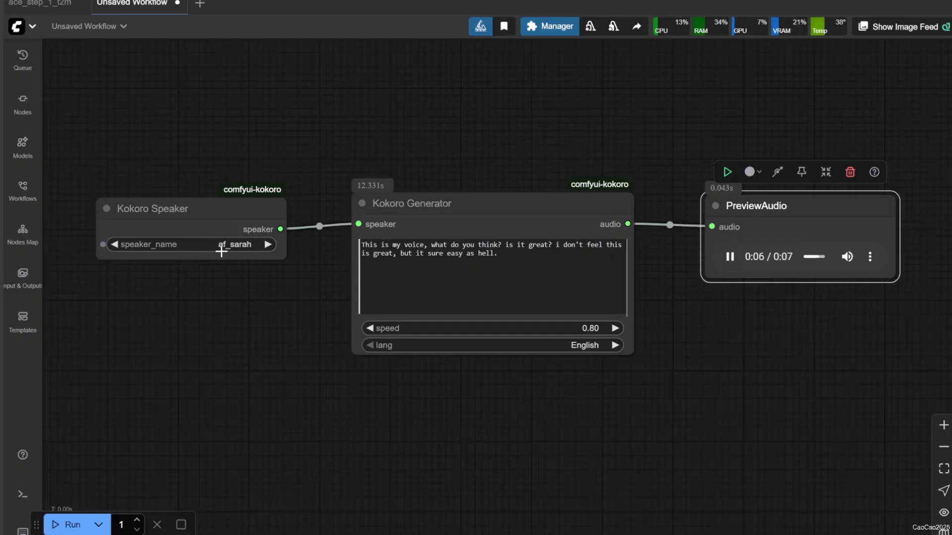
# Switch the speaker to af_heart and play the regenerated speech.
pyautogui.click(180, 244)
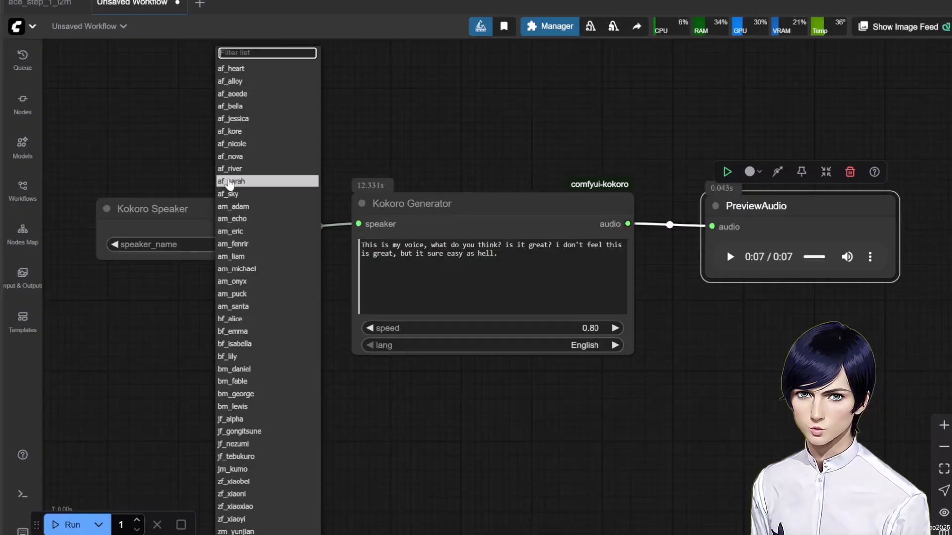
pyautogui.click(231, 69)
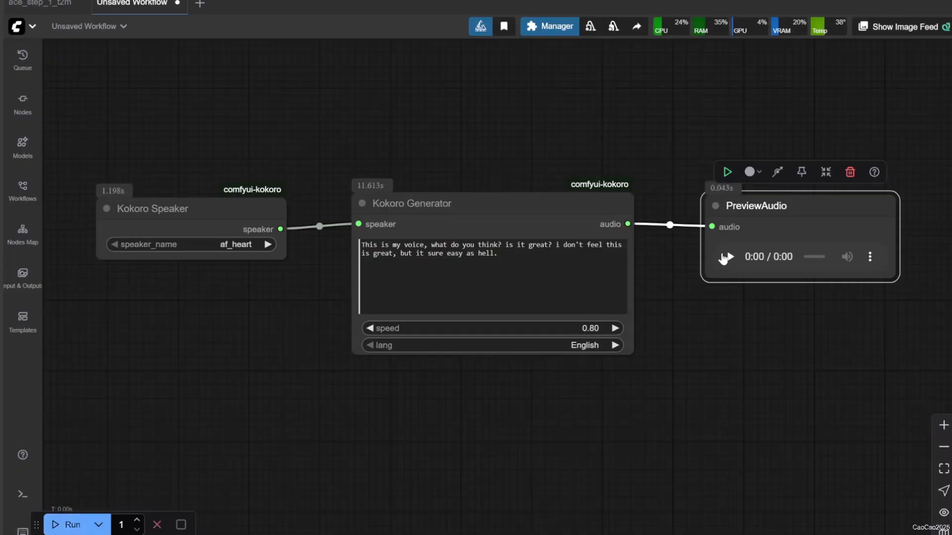
pyautogui.click(725, 256)
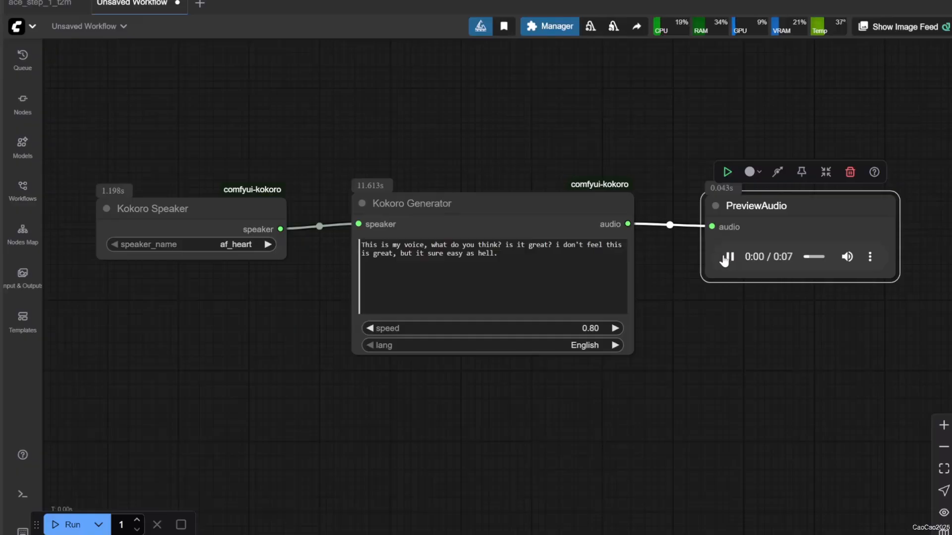
pyautogui.click(726, 255)
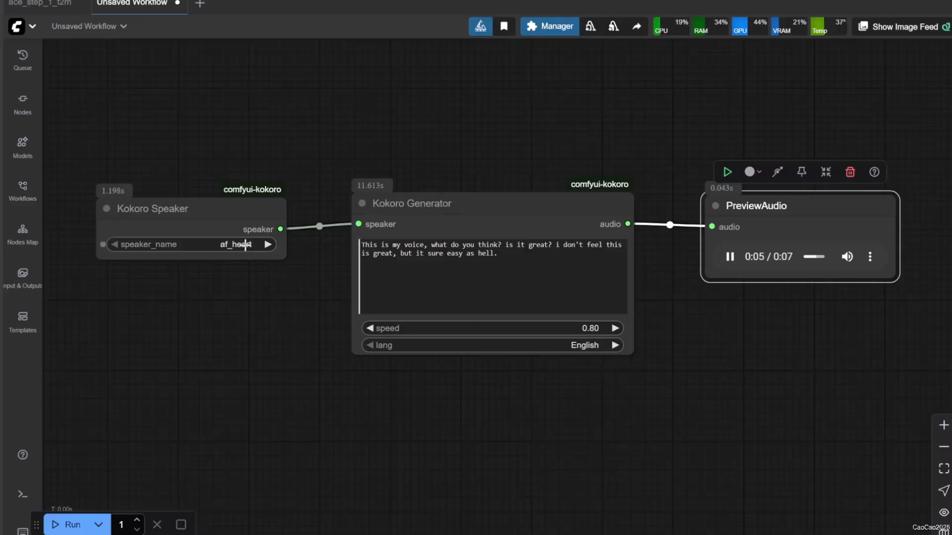
# Try the af_aoede, am_eric and am_puck voices in turn and play the am_puck clip.
pyautogui.click(191, 243)
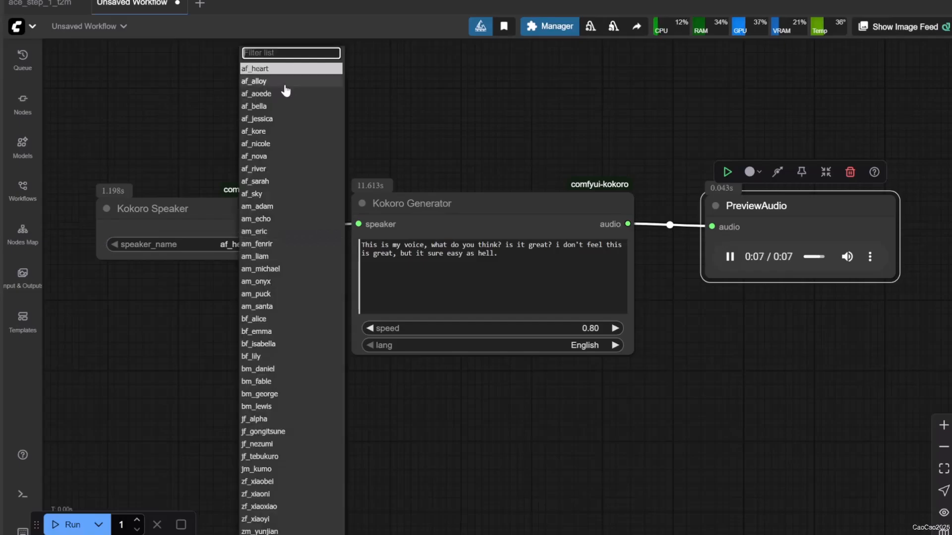
pyautogui.click(256, 93)
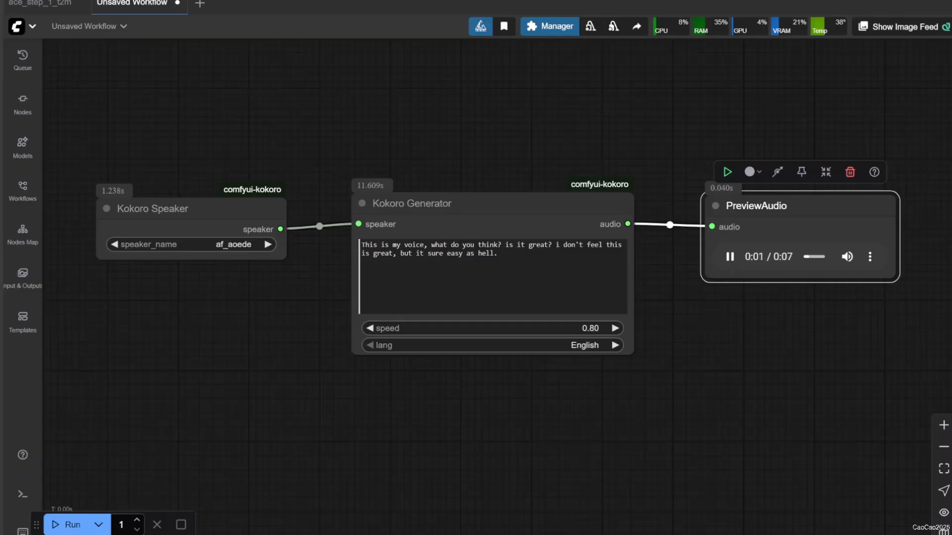
pyautogui.moveTo(274, 297)
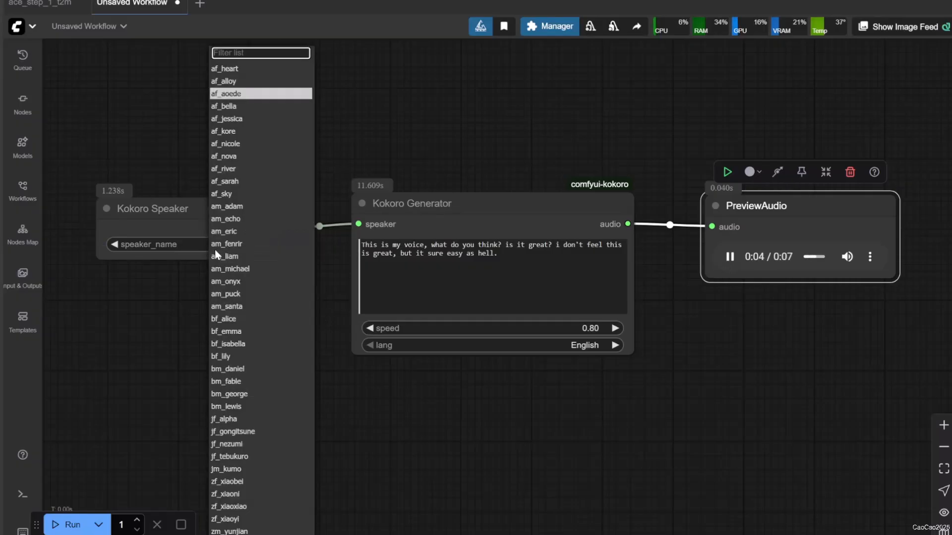
pyautogui.moveTo(246, 284)
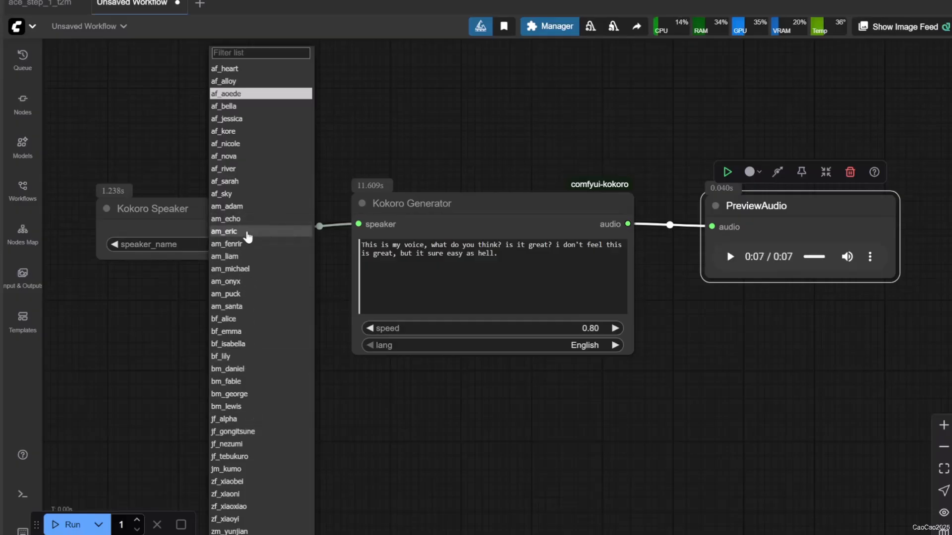
pyautogui.click(224, 231)
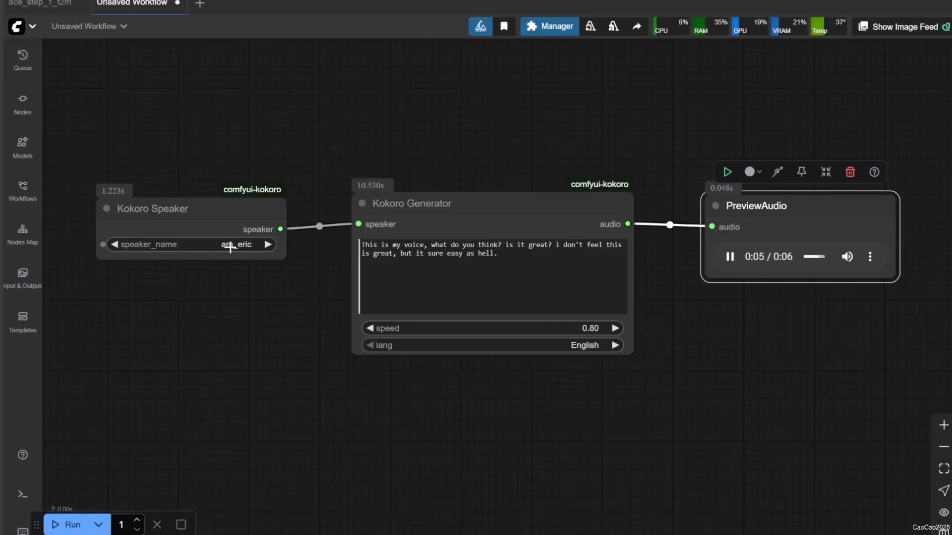
pyautogui.click(182, 244)
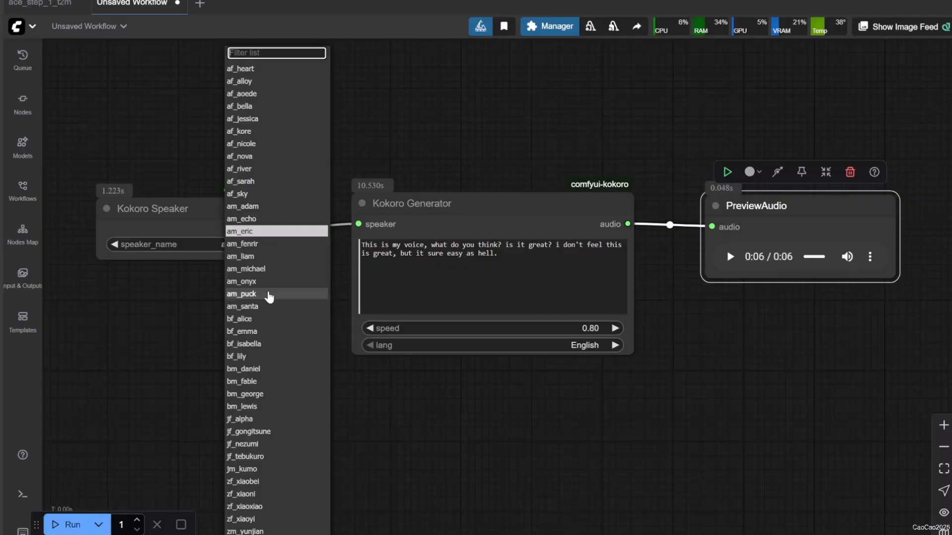
pyautogui.click(241, 293)
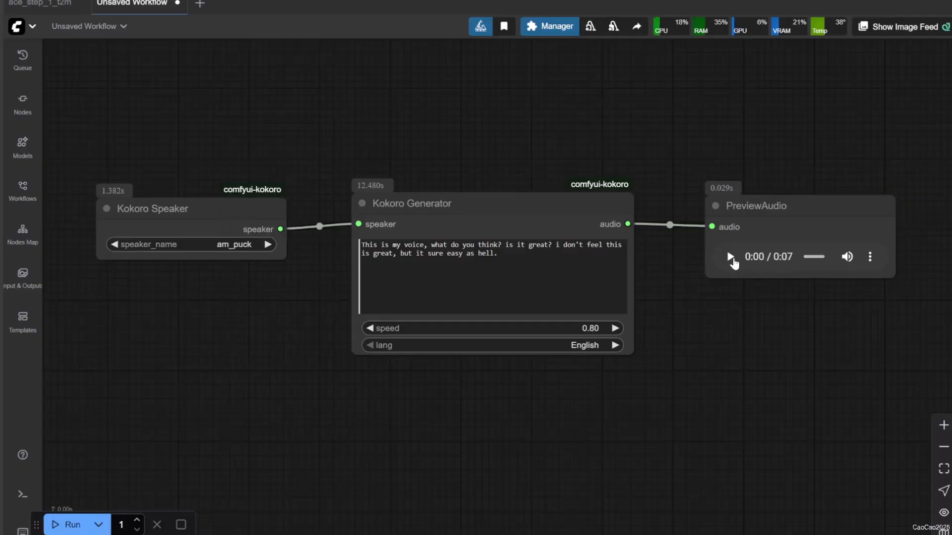
pyautogui.click(728, 256)
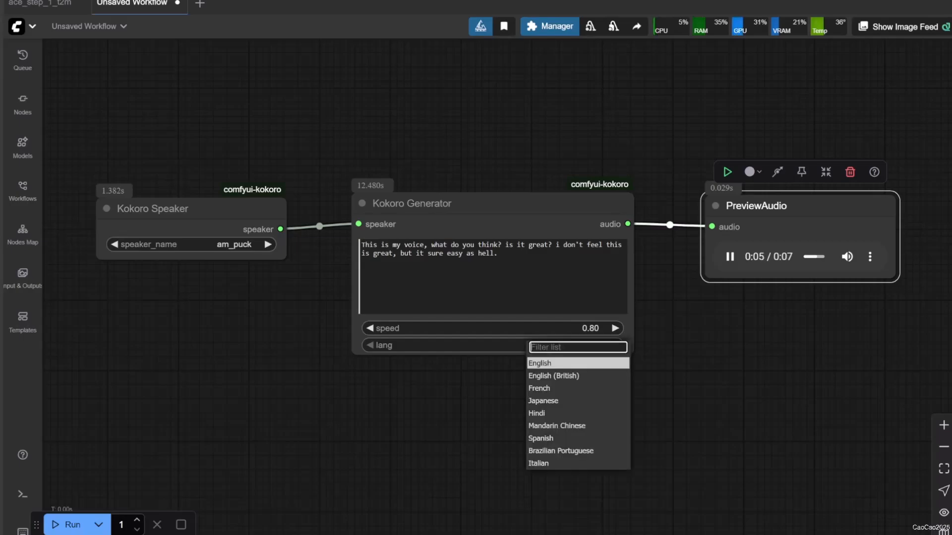
# Generate and play the speech in English (British), then Japanese, and return the language to English.
pyautogui.click(552, 376)
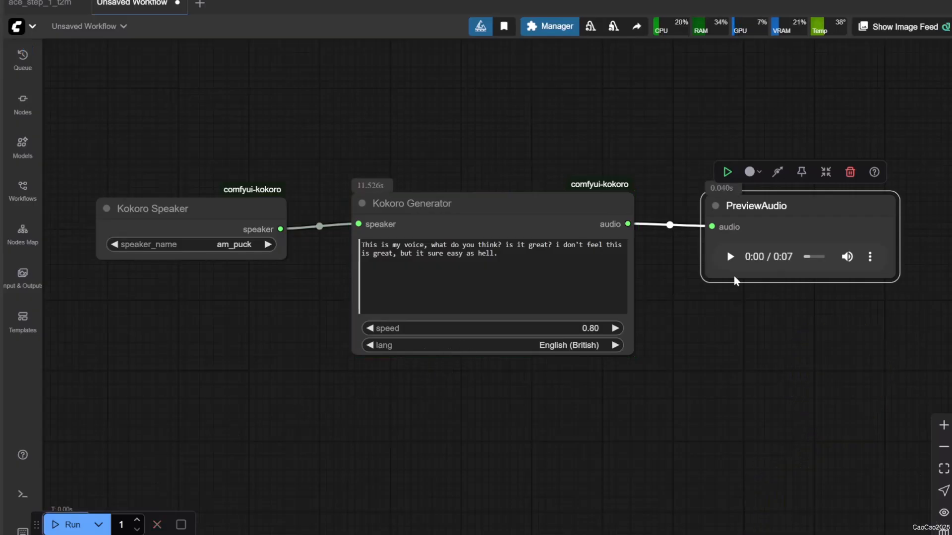
pyautogui.click(731, 255)
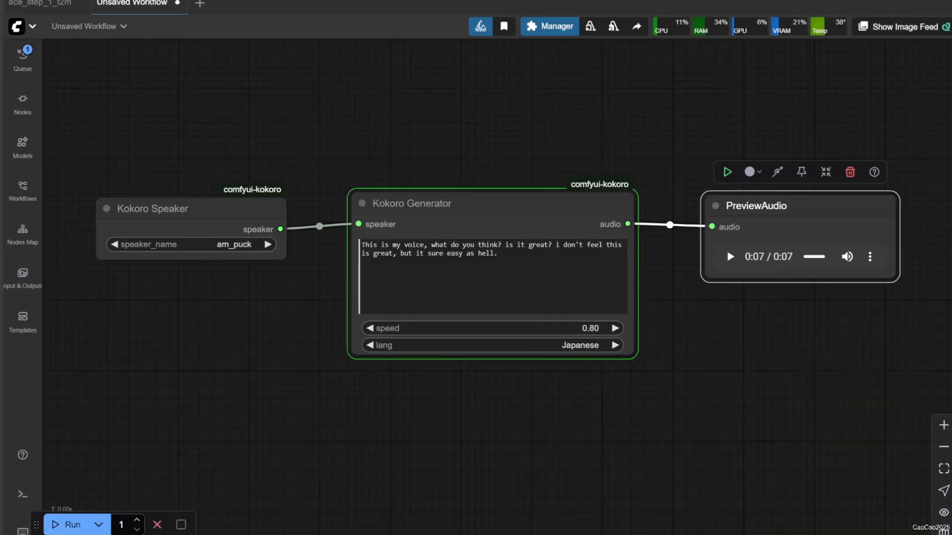
pyautogui.click(731, 256)
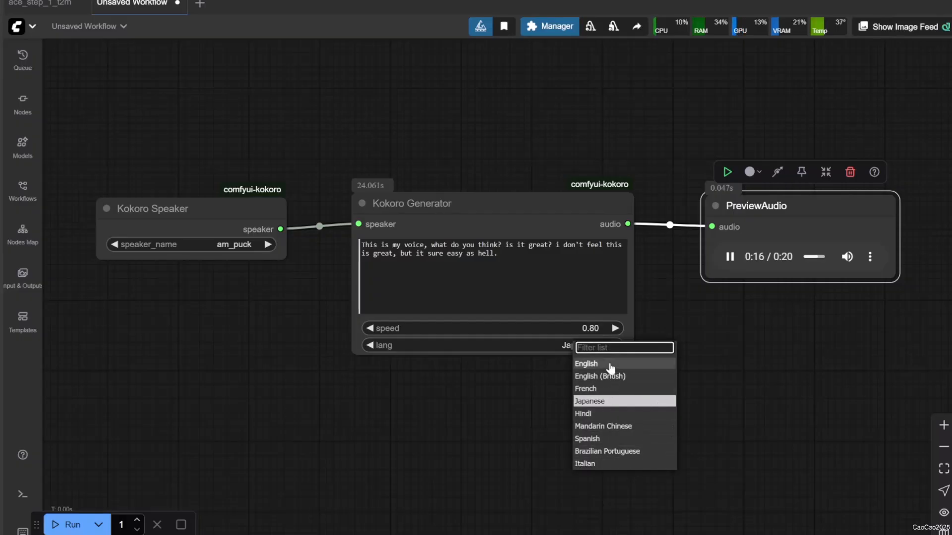
pyautogui.click(586, 364)
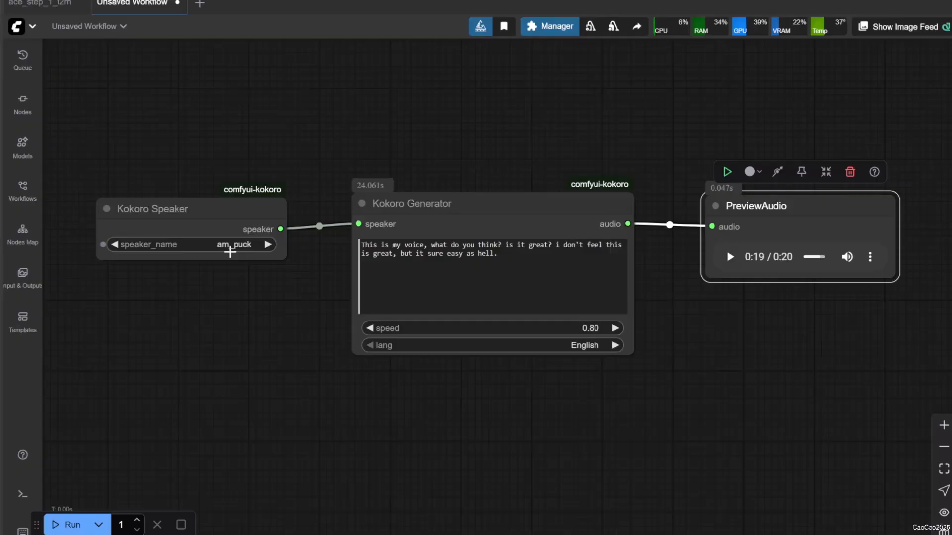
# Voice the text with em_alex and then bf_lily and listen to the bf_lily speech.
pyautogui.click(730, 257)
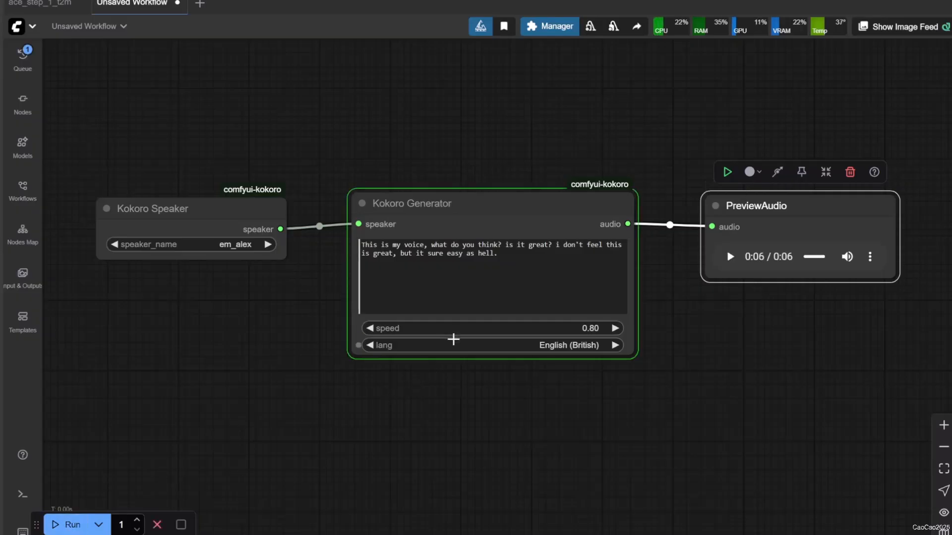
pyautogui.click(729, 255)
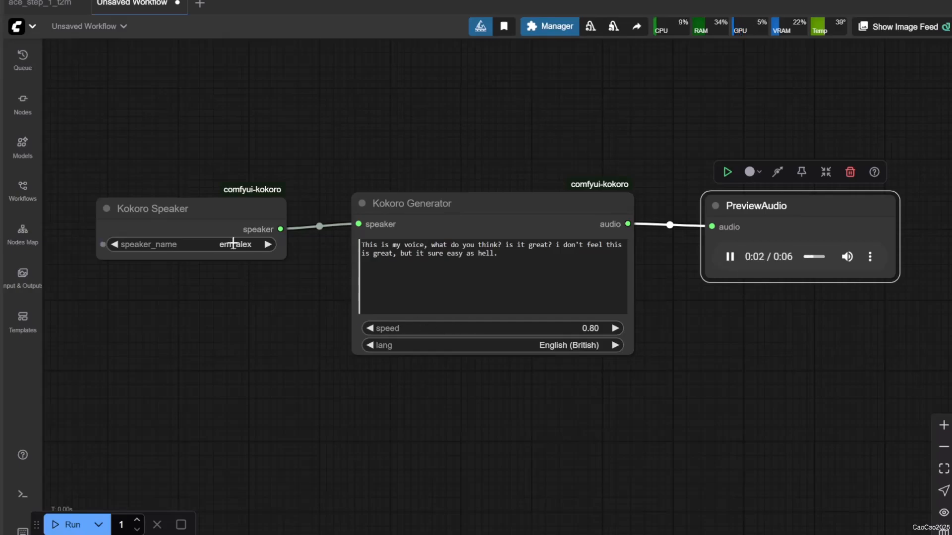
pyautogui.click(182, 243)
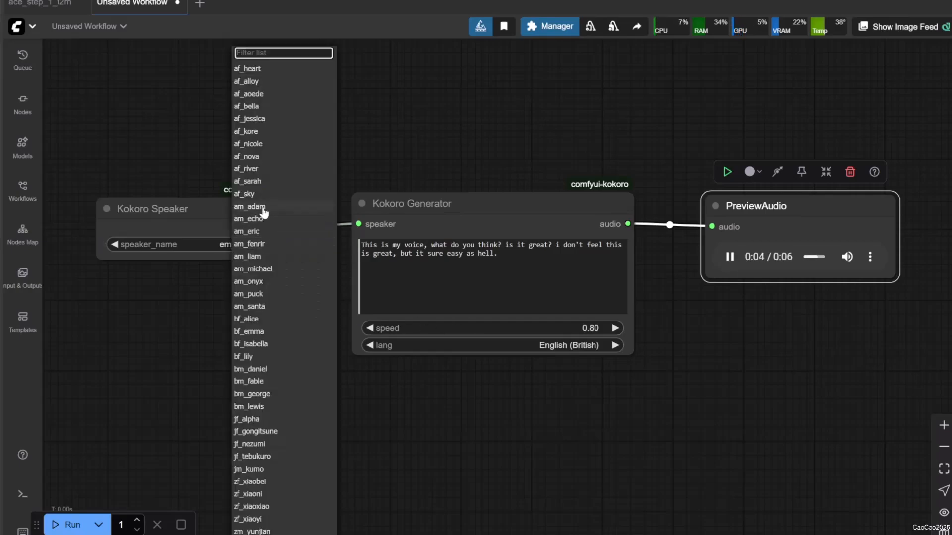
pyautogui.click(243, 355)
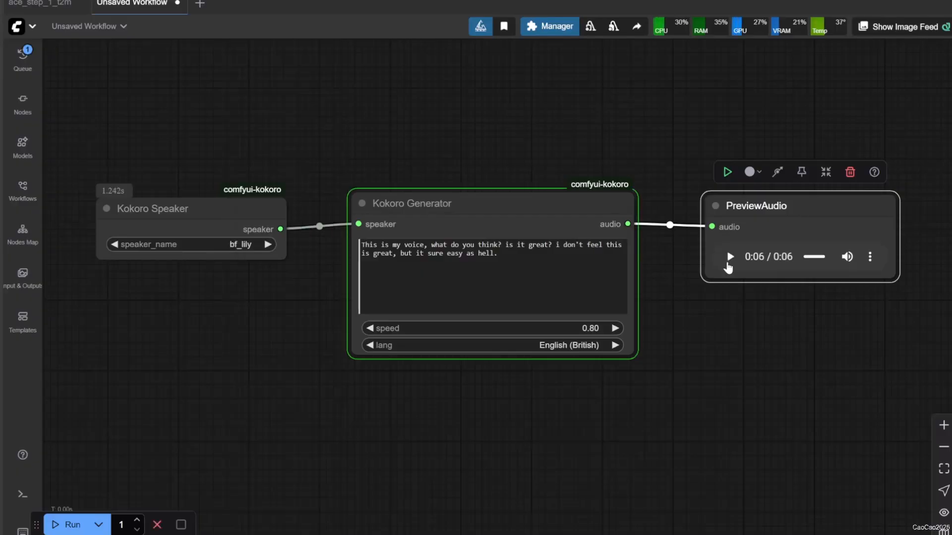
pyautogui.click(728, 256)
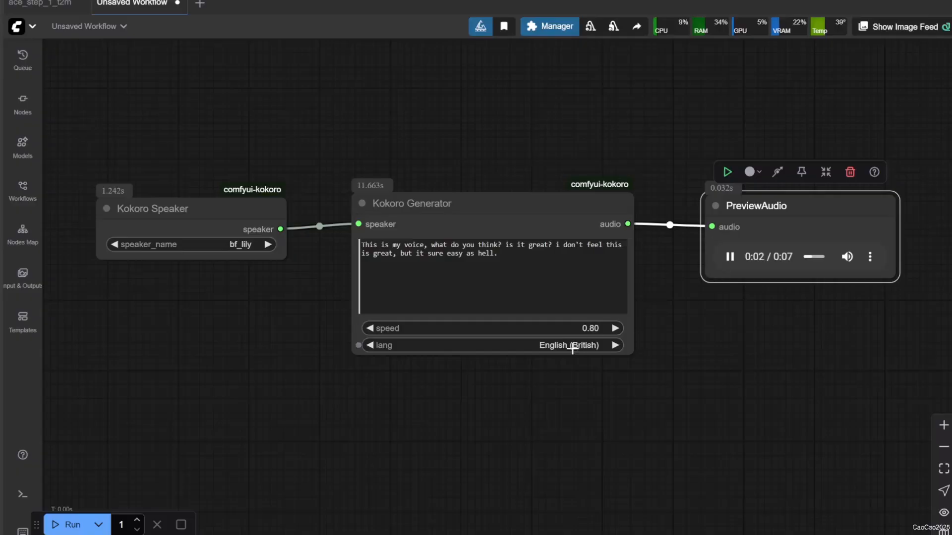
# Change the language from English (British) to English and play the bf_lily clip again.
pyautogui.click(569, 345)
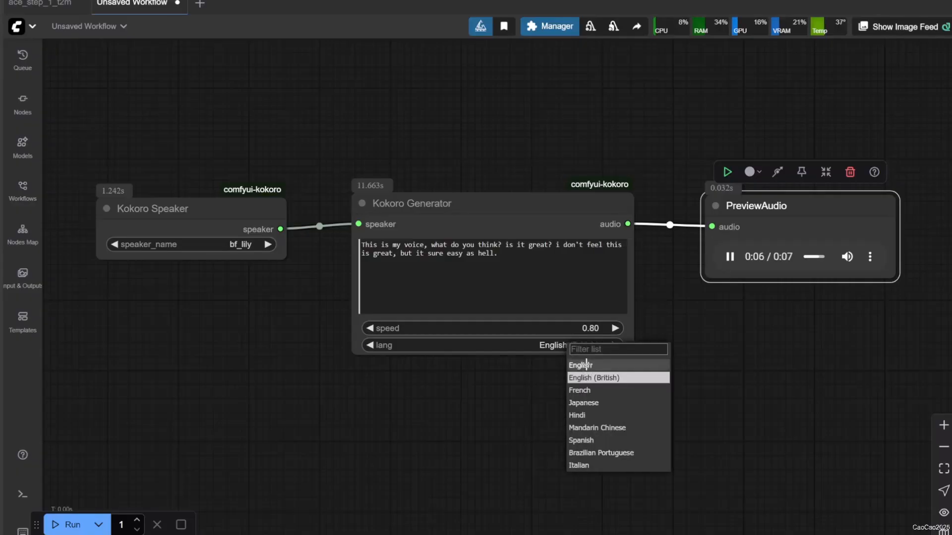
pyautogui.click(577, 366)
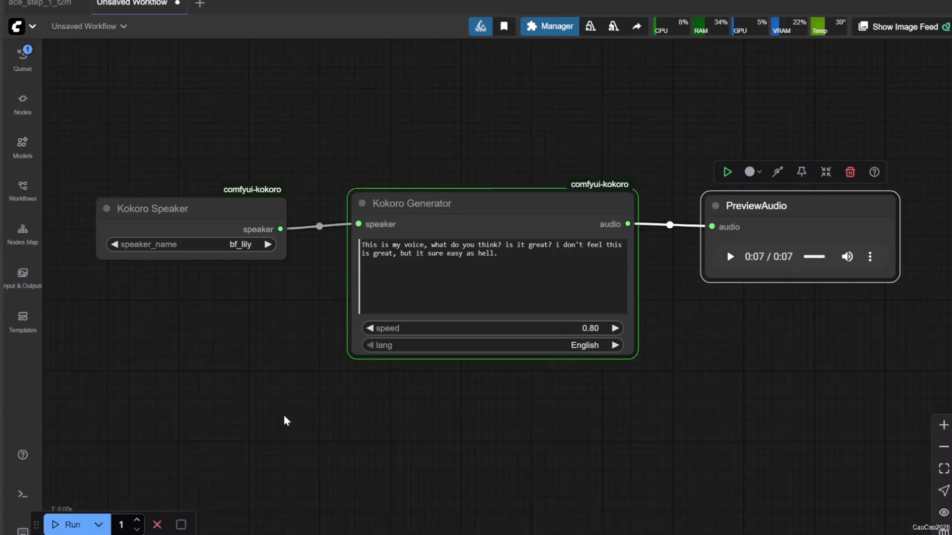
pyautogui.click(729, 255)
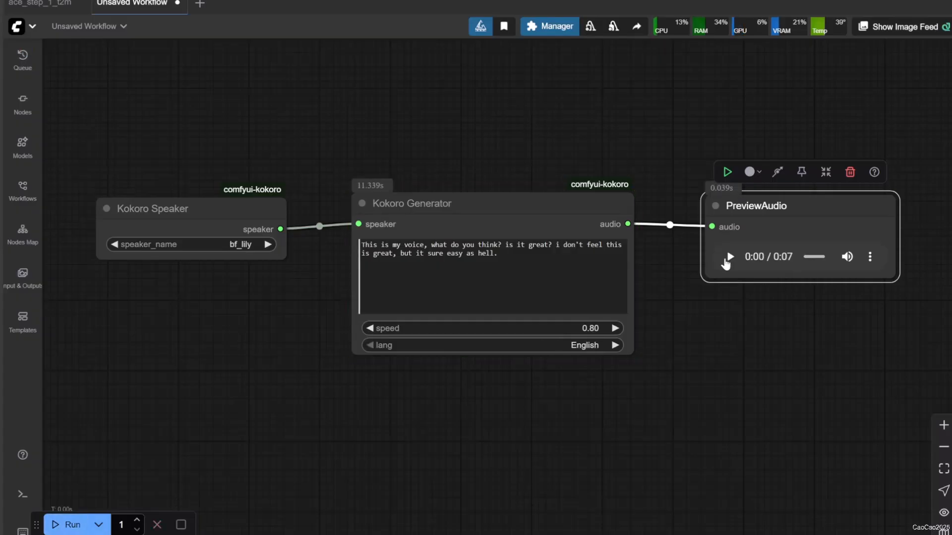
pyautogui.click(728, 256)
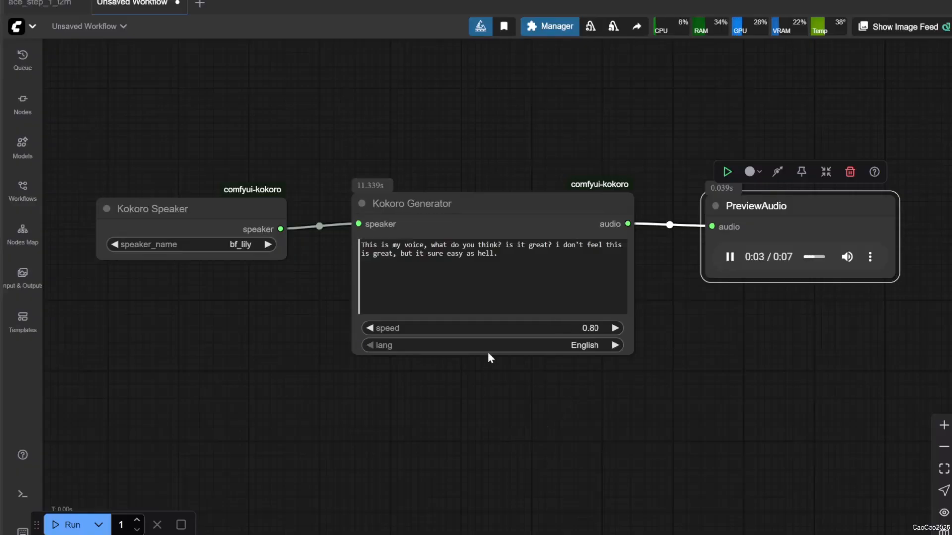
pyautogui.moveTo(650, 277)
pyautogui.write('I am Angry! I am sad! I am confused? Why i have no emotion?')
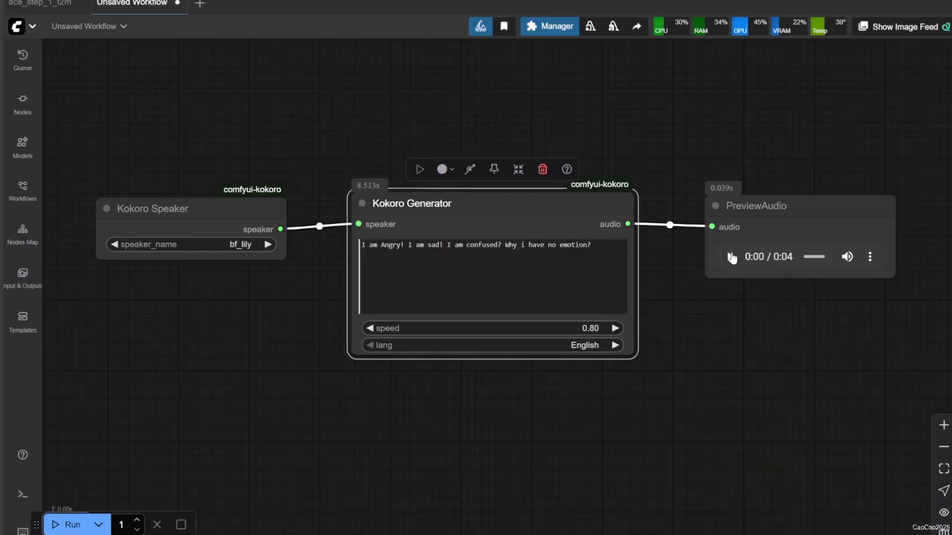
# Play the 4-second bf_lily clip of the new angry, sad and confused lines.
pyautogui.click(730, 255)
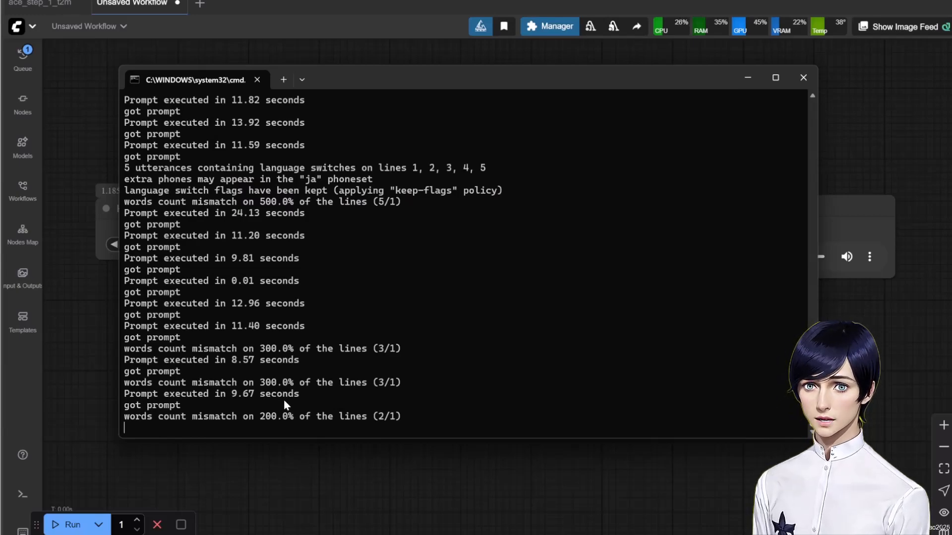
pyautogui.moveTo(341, 426)
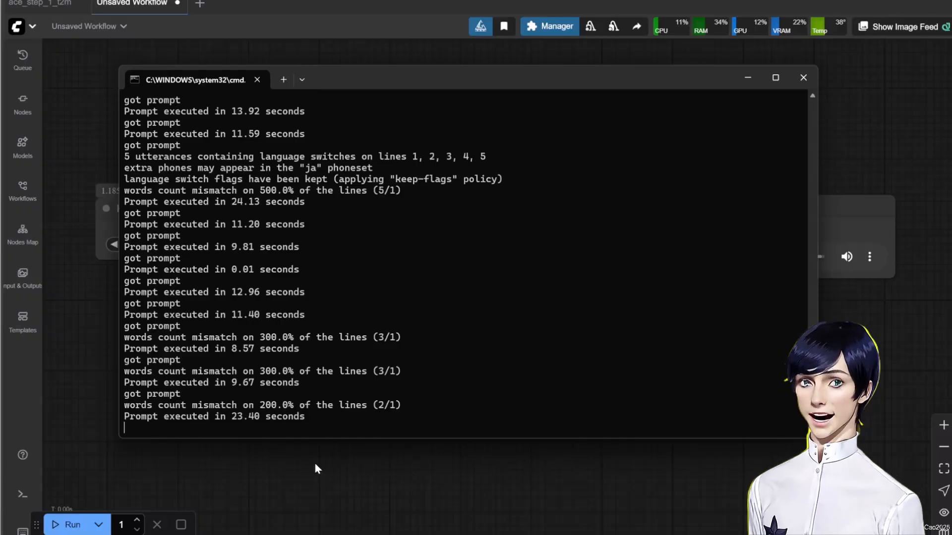
# Return from the console to the canvas and play the 17-second af_sky outro clip.
pyautogui.click(801, 77)
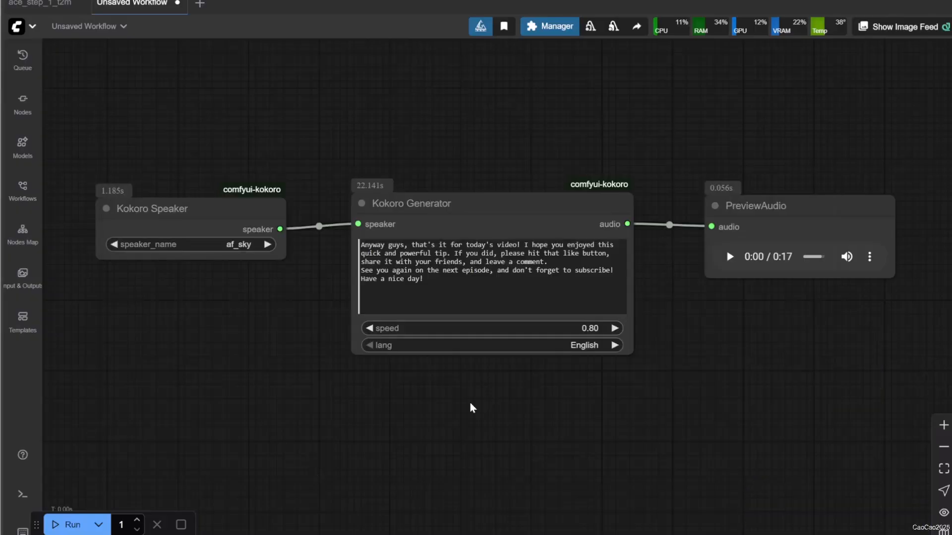
pyautogui.click(730, 255)
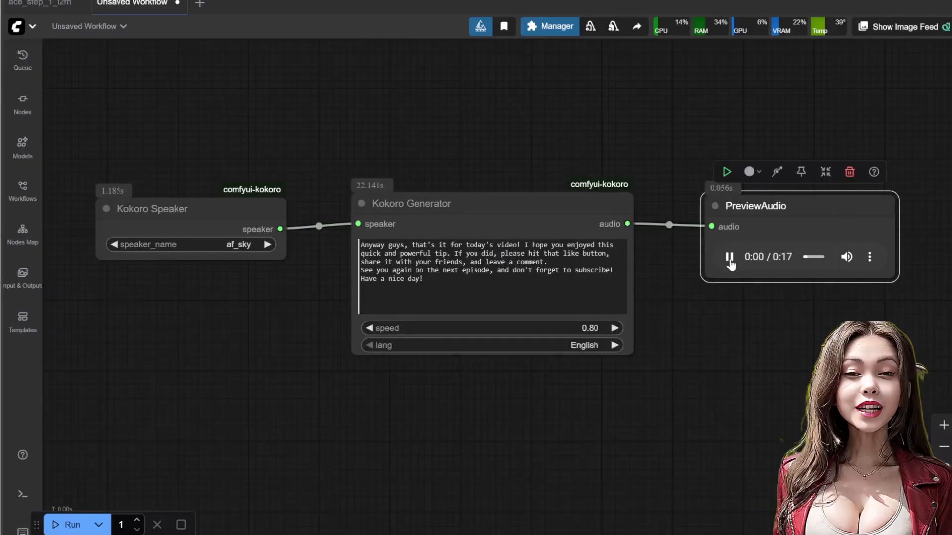